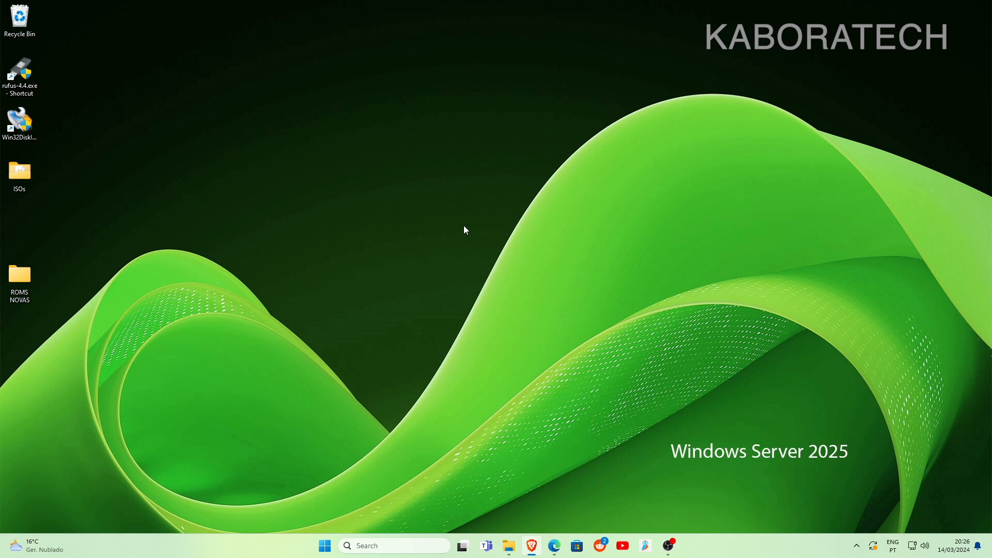
# - Open the EMUELEC (I:) and ROM (J:) drives in File Explorer and collapse the ROM tree
pyautogui.click(508, 545)
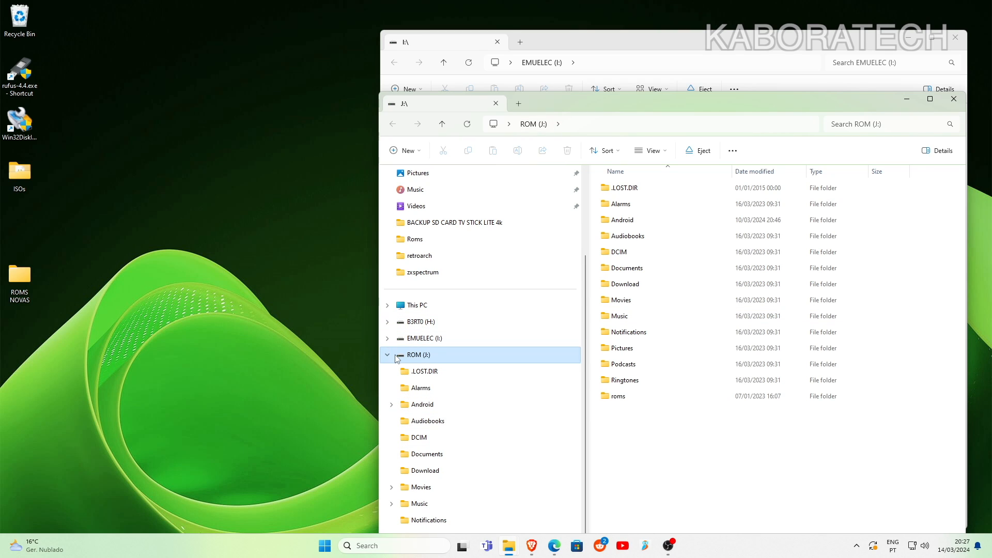
pyautogui.click(388, 354)
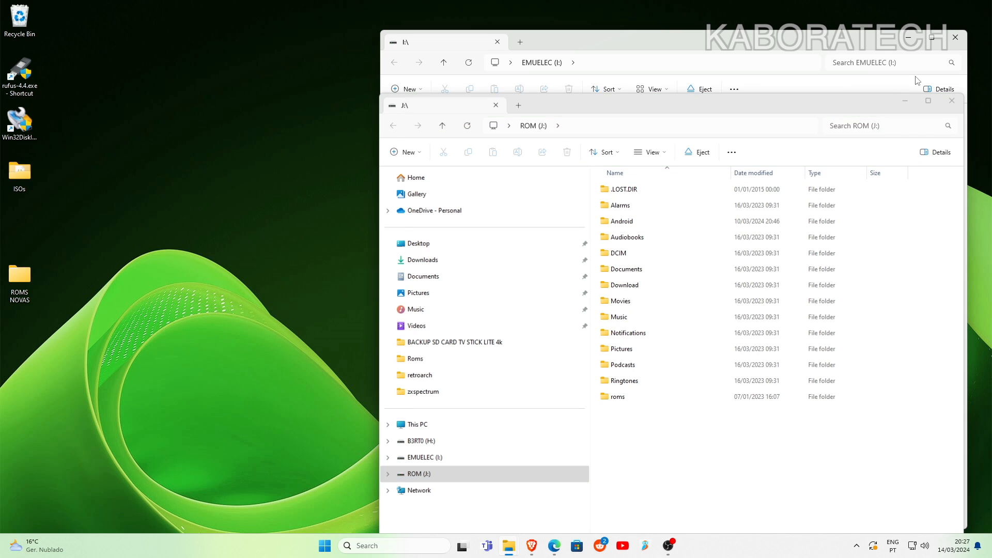
pyautogui.click(553, 546)
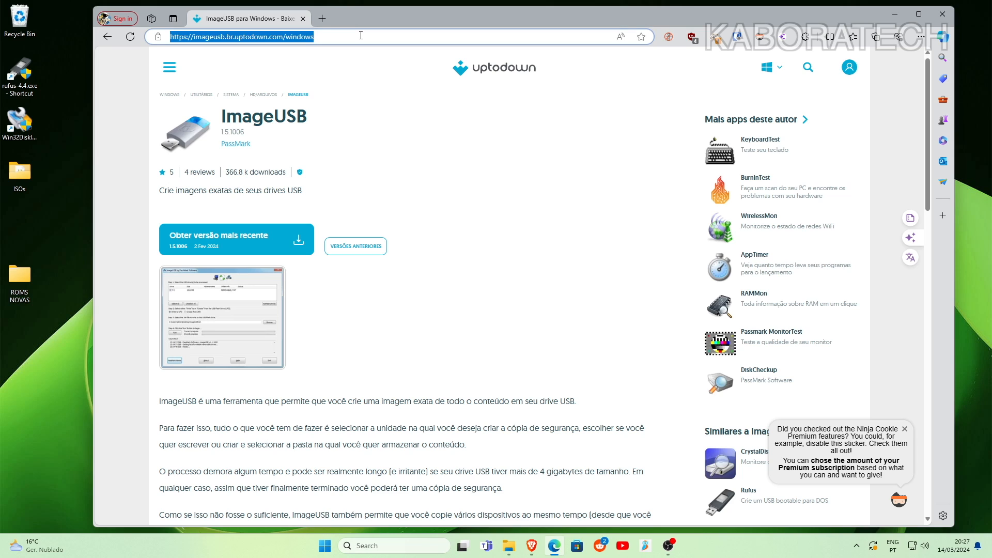
pyautogui.moveTo(245, 252)
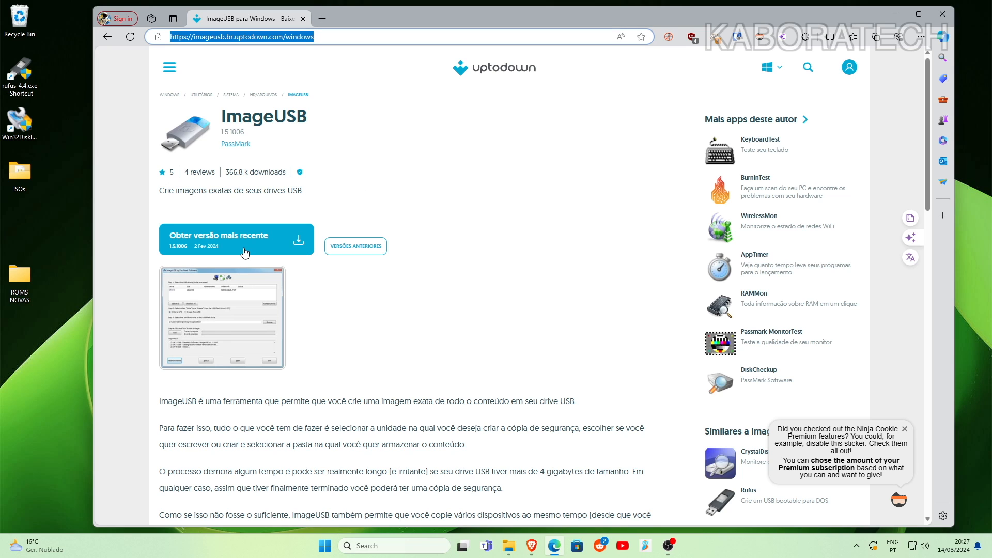
# - Download the ImageUSB 1.5.1006 zip from Uptodown and open it from Downloads
pyautogui.click(245, 240)
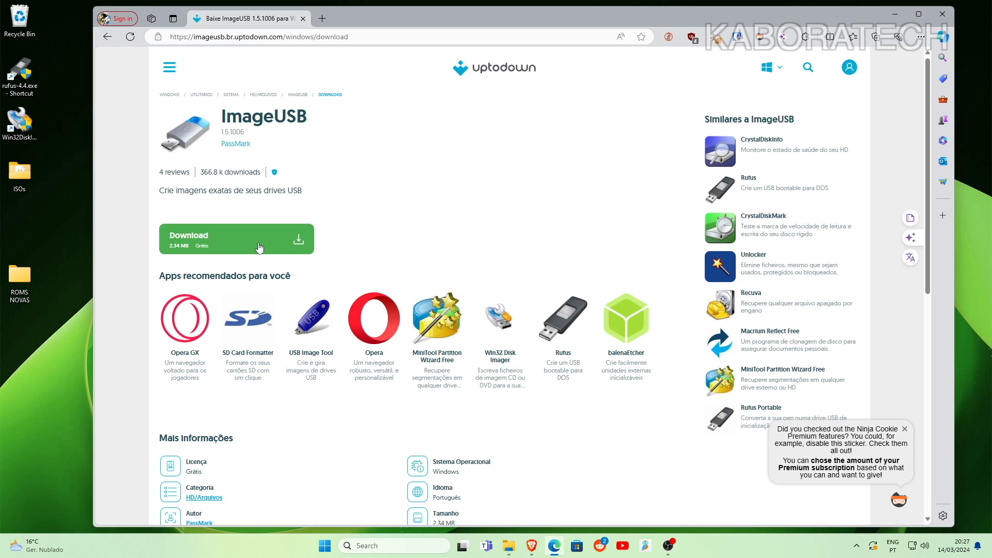
pyautogui.moveTo(265, 247)
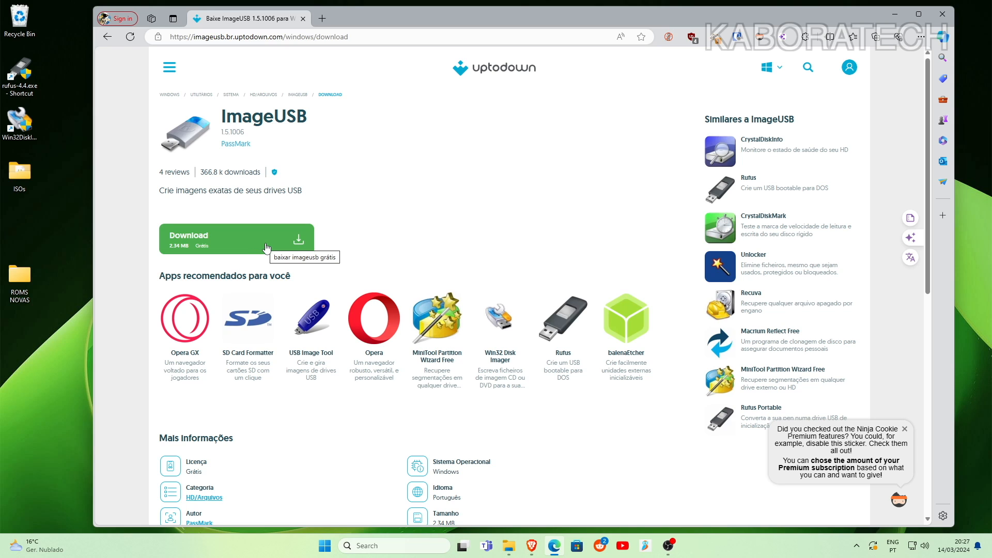
pyautogui.click(235, 239)
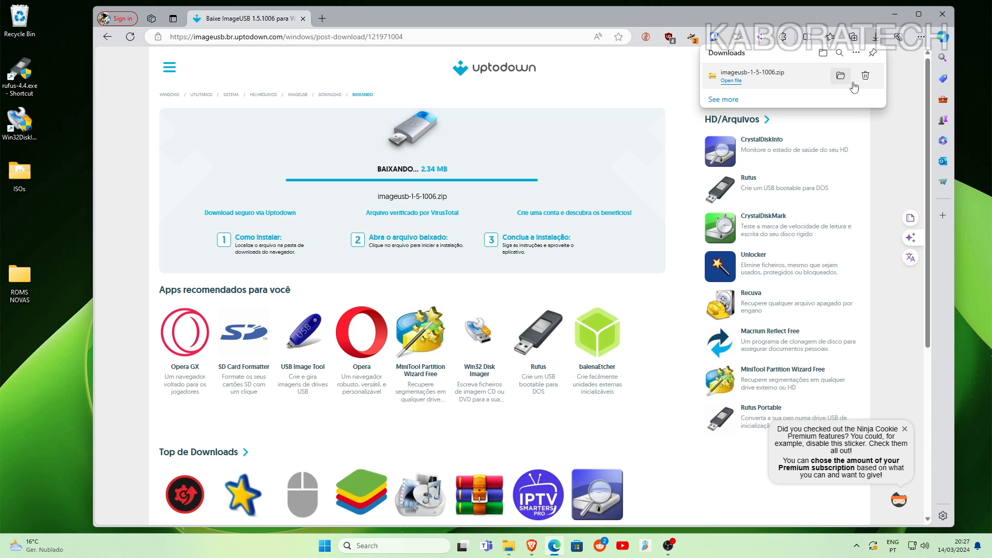
pyautogui.moveTo(731, 83)
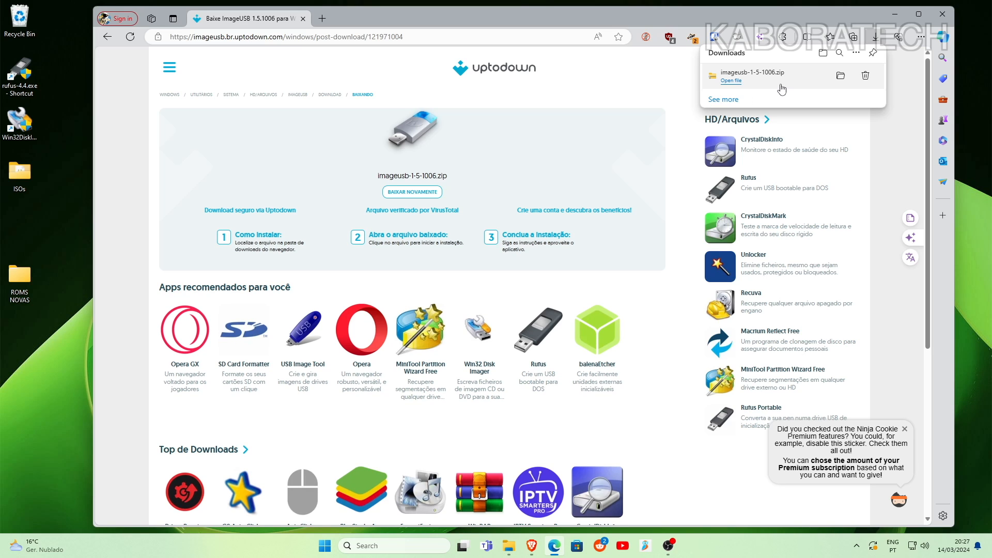
pyautogui.click(731, 80)
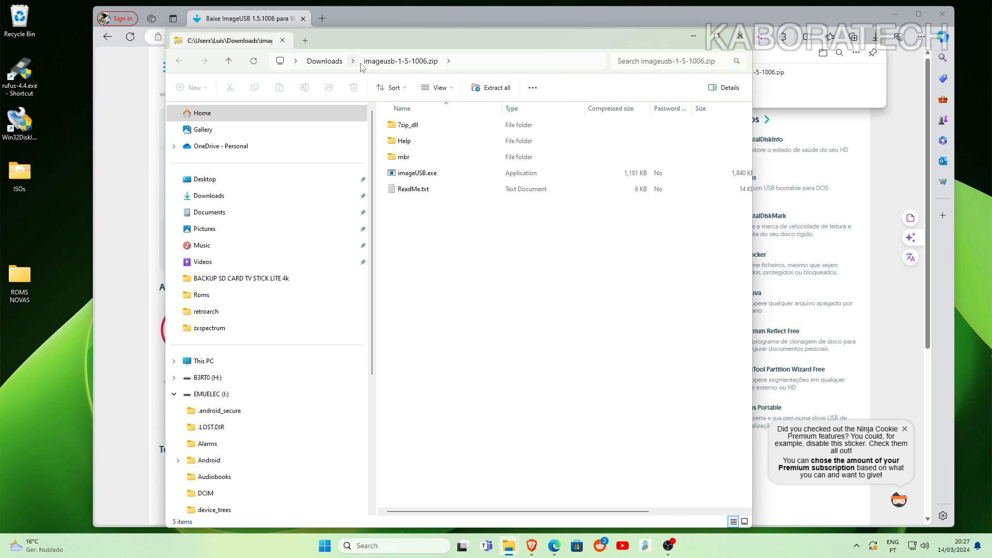
# - Return to Downloads and bring up the context menu for imageusb-1-5-1006.zip
pyautogui.click(417, 172)
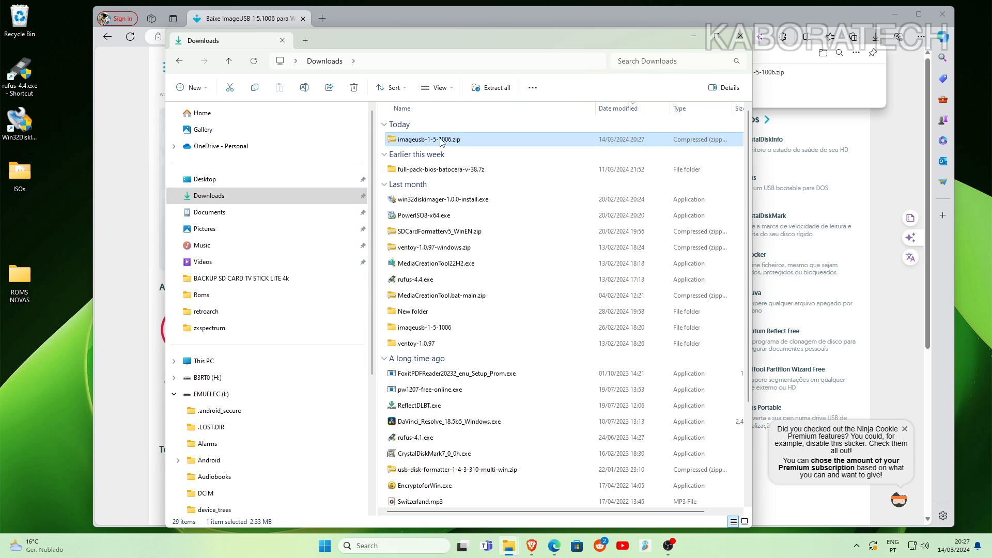
pyautogui.rightClick(428, 139)
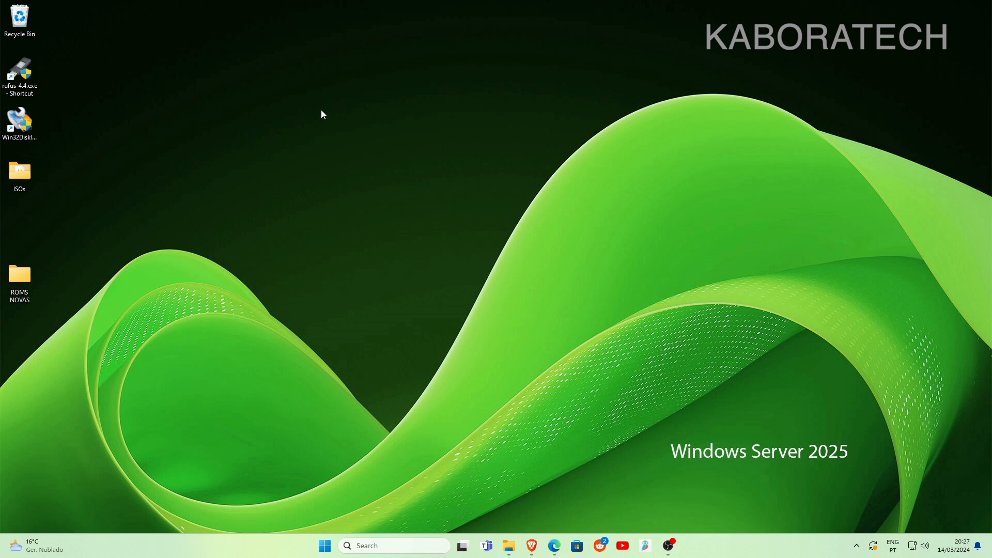
pyautogui.moveTo(336, 128)
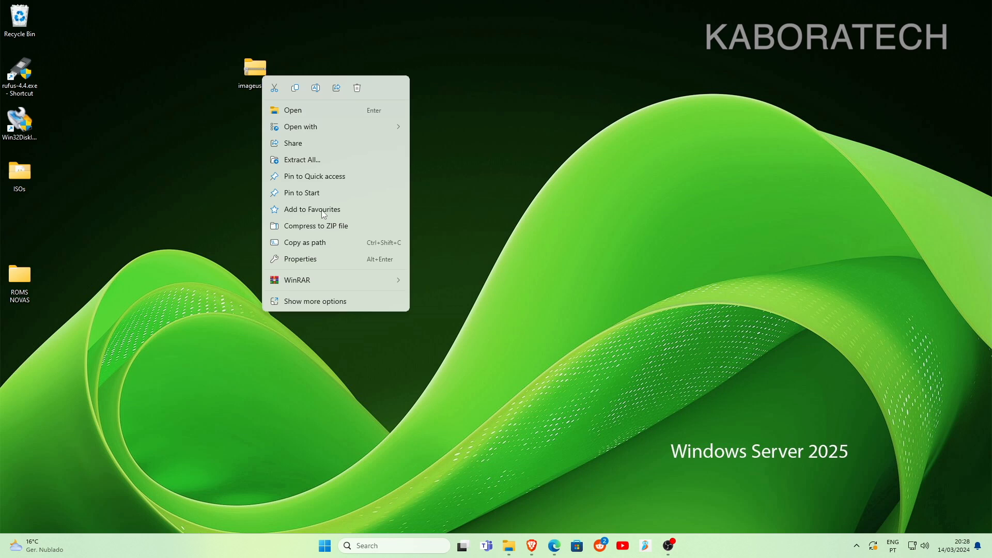
pyautogui.moveTo(316, 280)
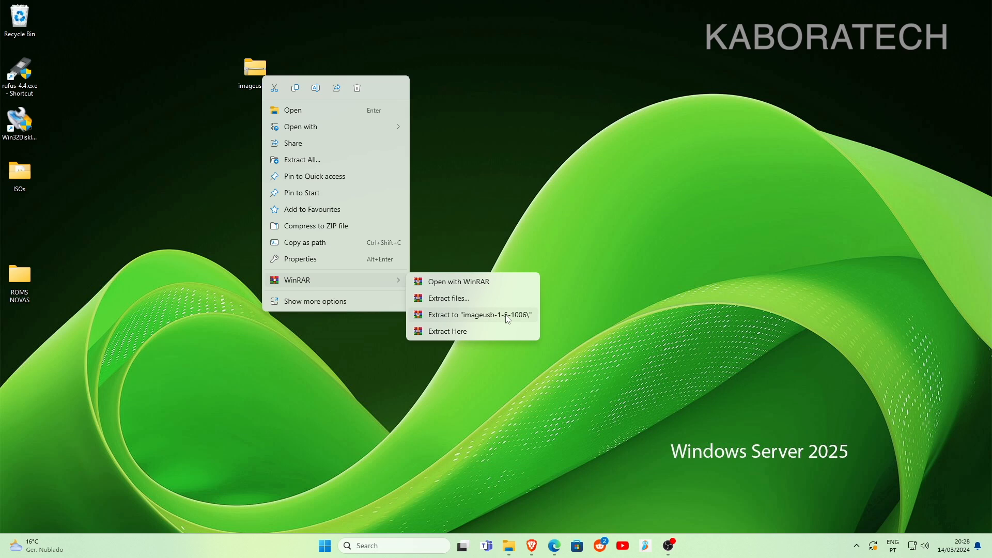
# - Extract the zip to "imageusb-1-5-1006\" with WinRAR and launch imageUSB.exe
pyautogui.click(478, 315)
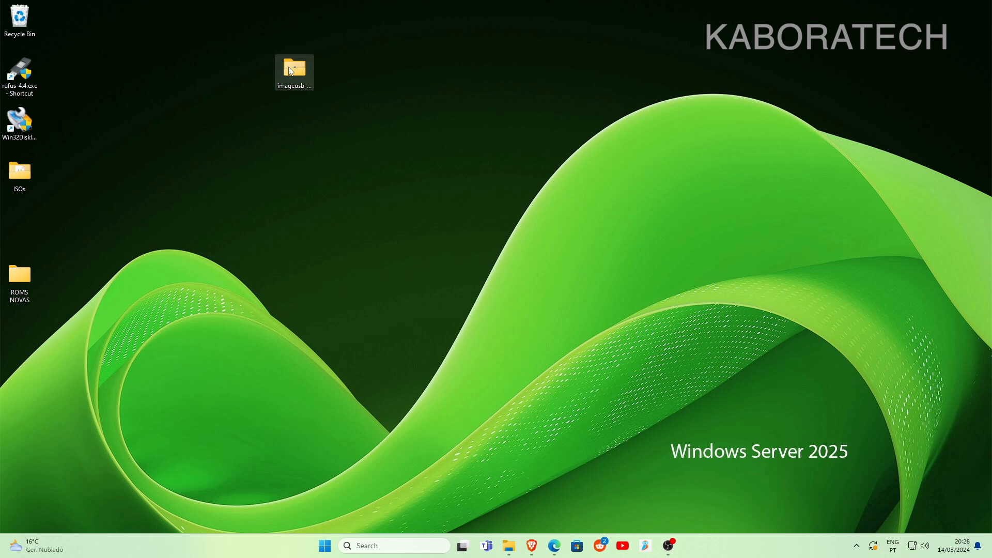
pyautogui.doubleClick(294, 66)
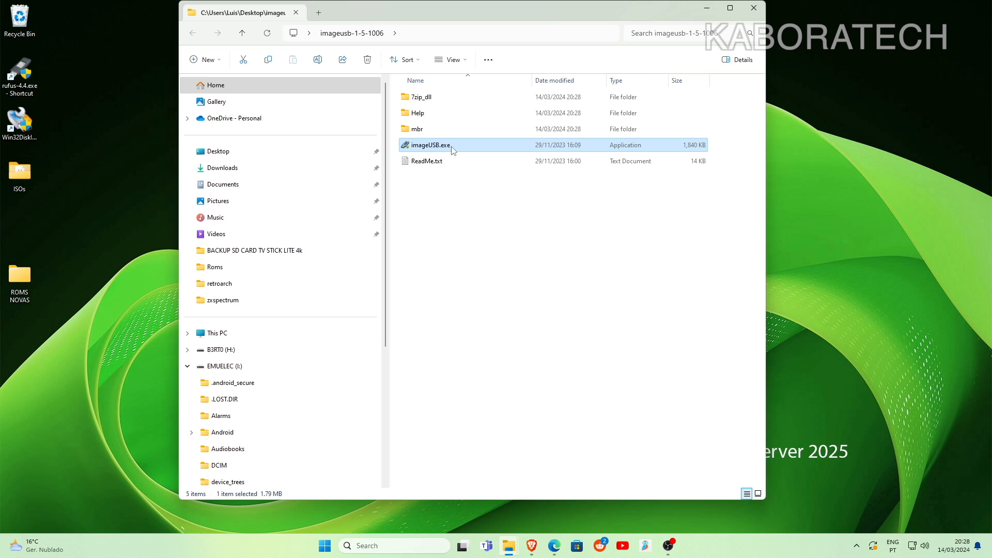
pyautogui.doubleClick(432, 145)
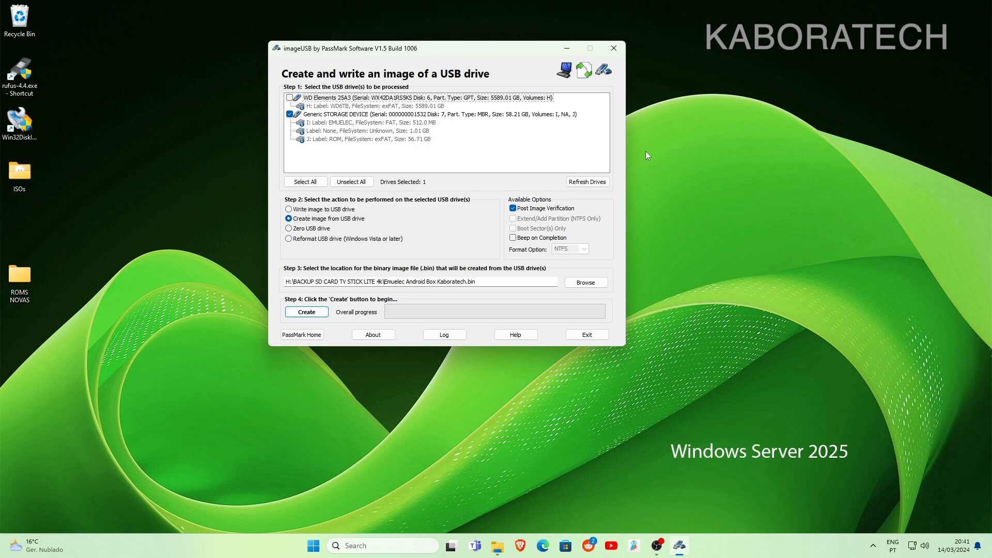
# - Set the output image to H:\BATOCERA\Emuelec Android Tv Box Kaboratech.bin
pyautogui.click(585, 283)
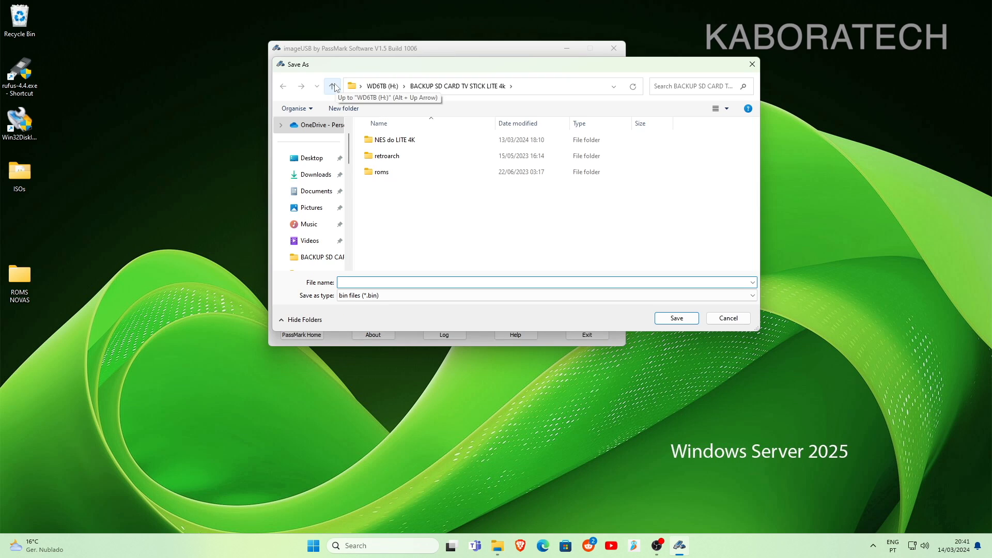
pyautogui.click(332, 86)
pyautogui.write('Emuelec Android Tv Box Kaboratech')
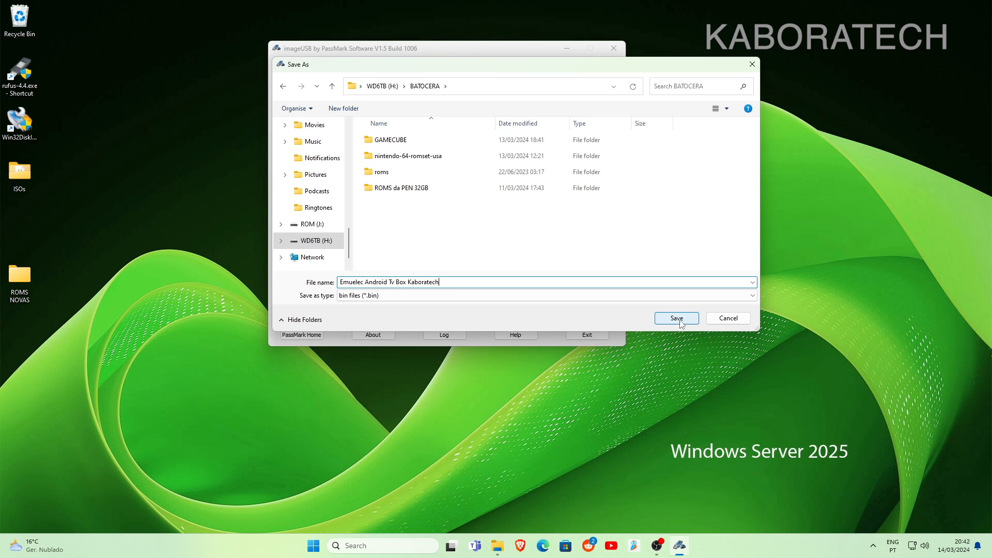
pyautogui.click(676, 318)
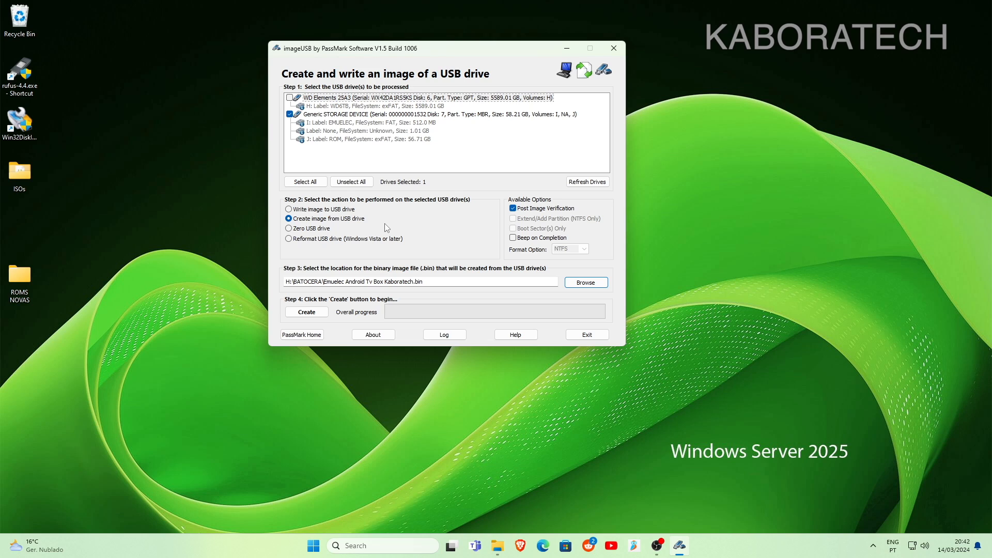
# - Start the image creation, accept the overwrite warning, and check H:\BATOCERA for the .bin
pyautogui.click(306, 311)
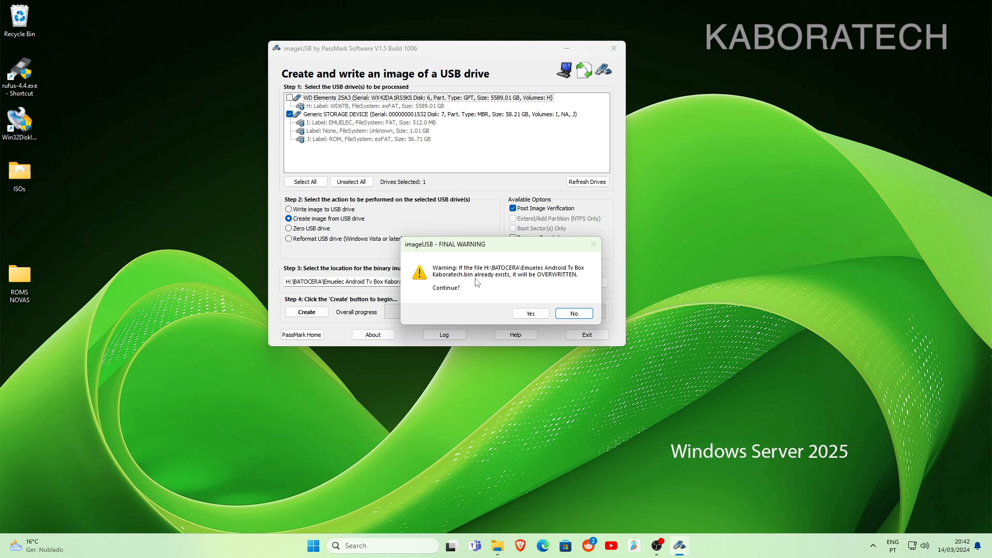
pyautogui.moveTo(506, 301)
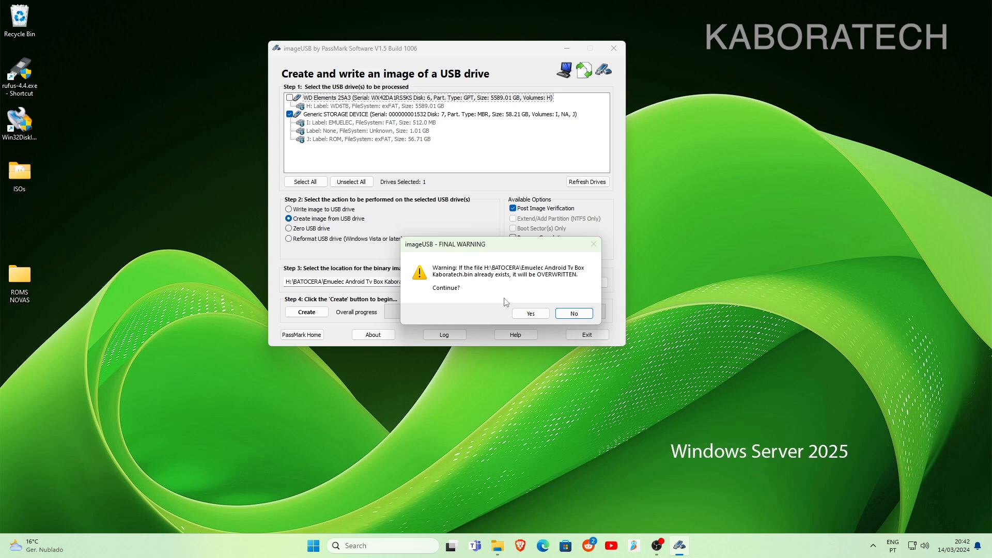
pyautogui.click(530, 313)
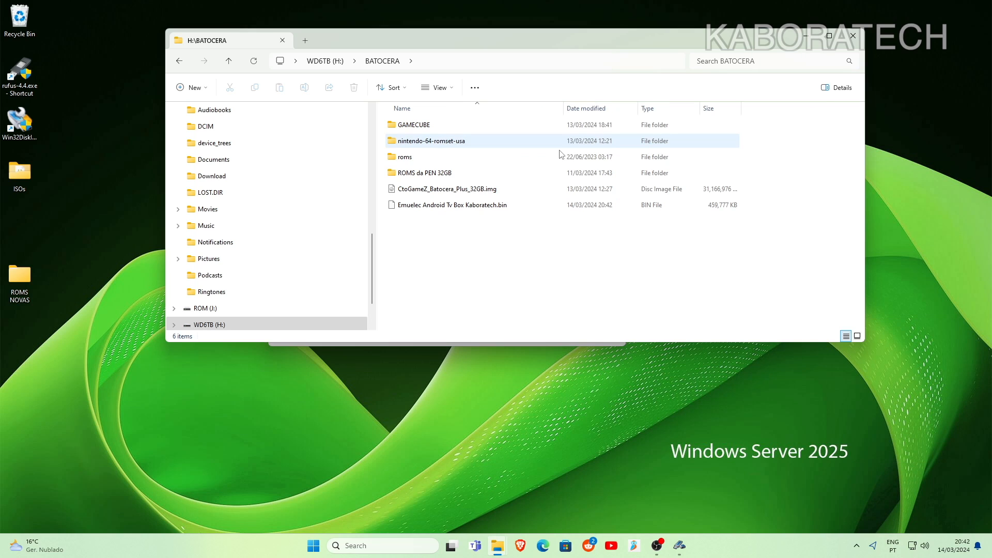
pyautogui.click(588, 269)
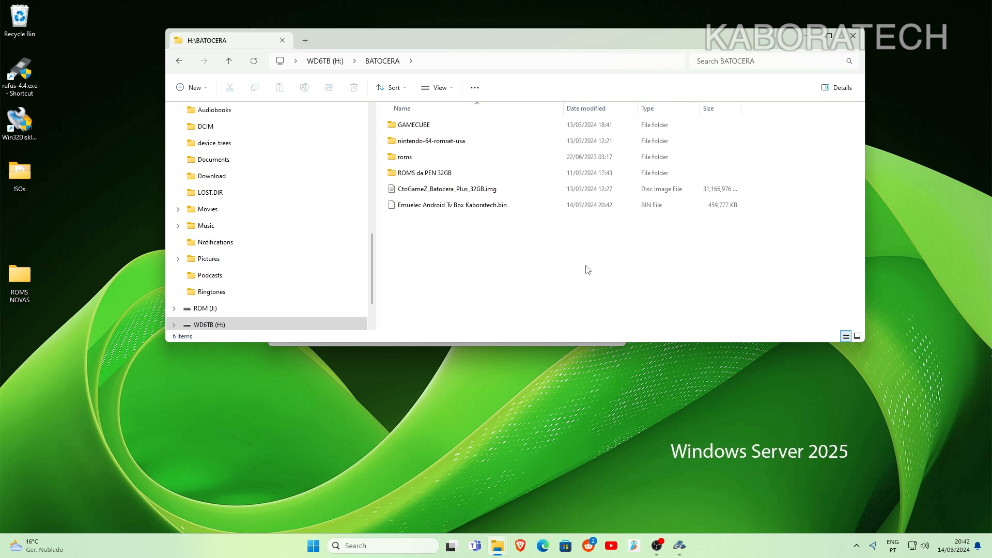
pyautogui.moveTo(603, 264)
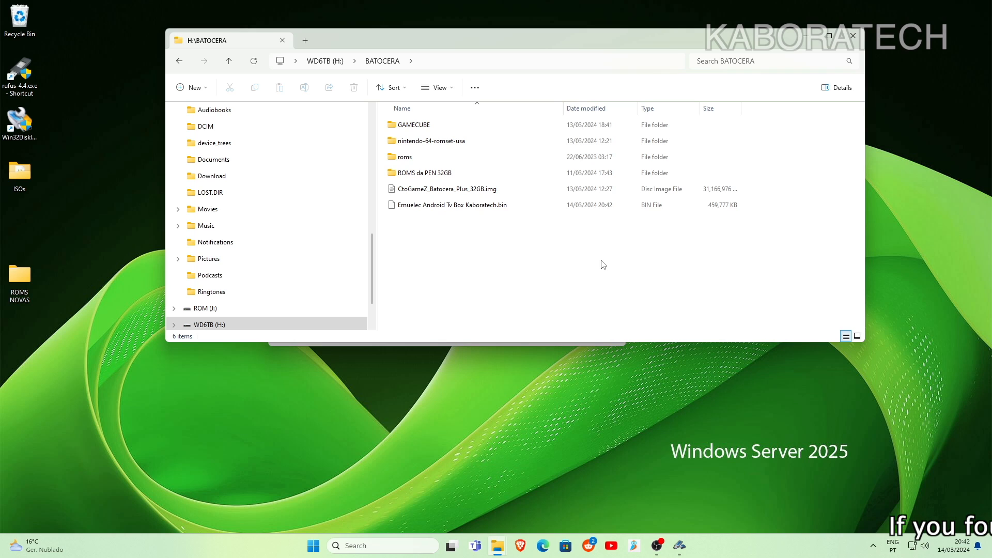
pyautogui.moveTo(807, 46)
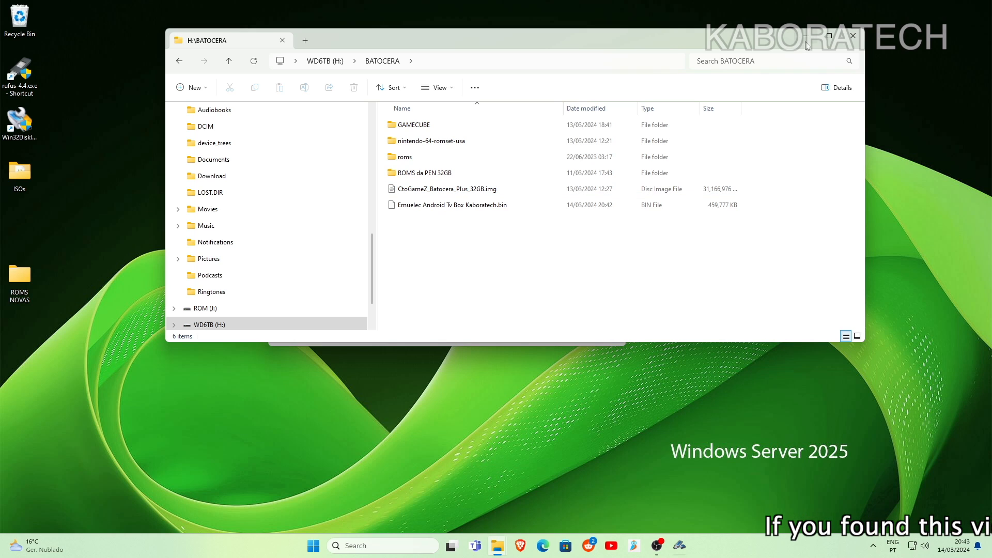
# - Bring imageUSB back into view to monitor imaging progress
pyautogui.click(452, 205)
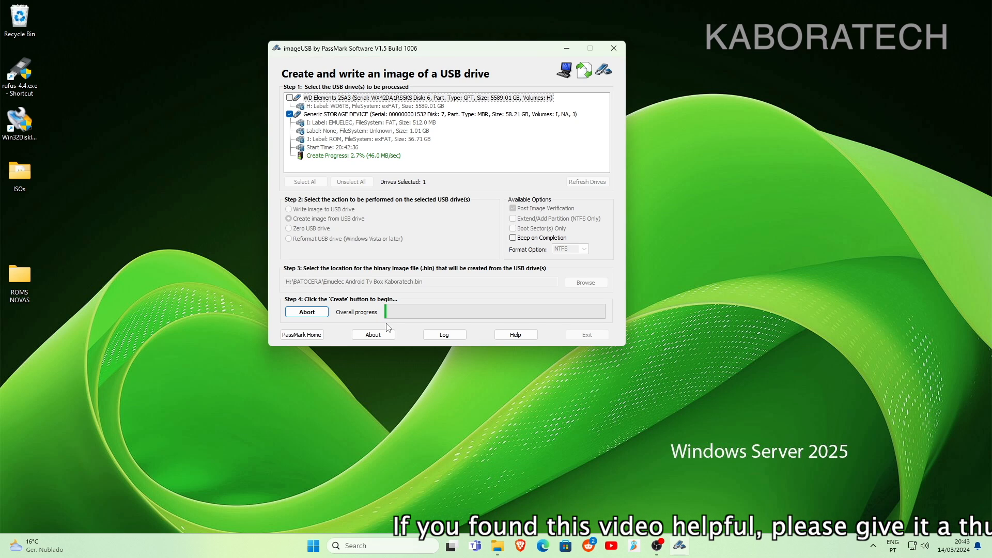
pyautogui.moveTo(392, 341)
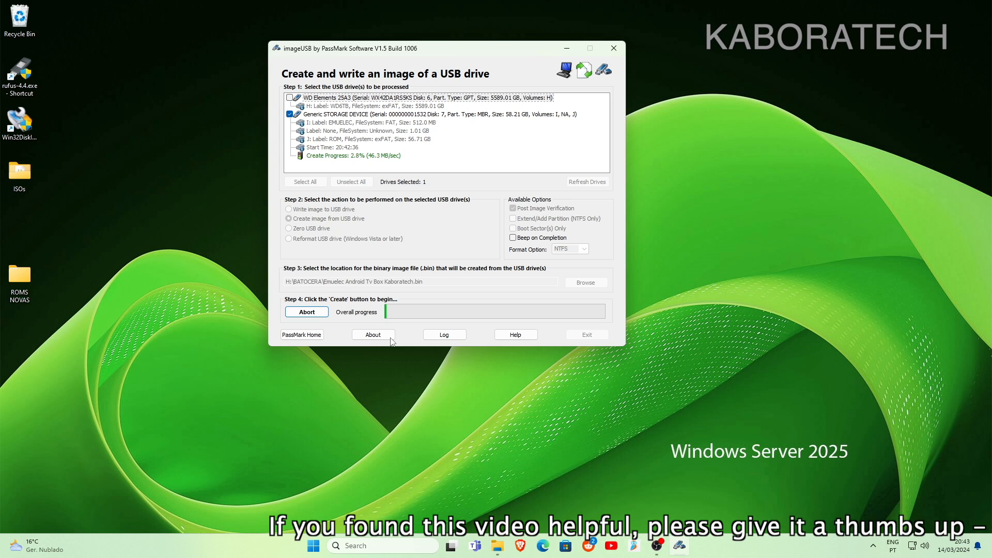
pyautogui.moveTo(663, 512)
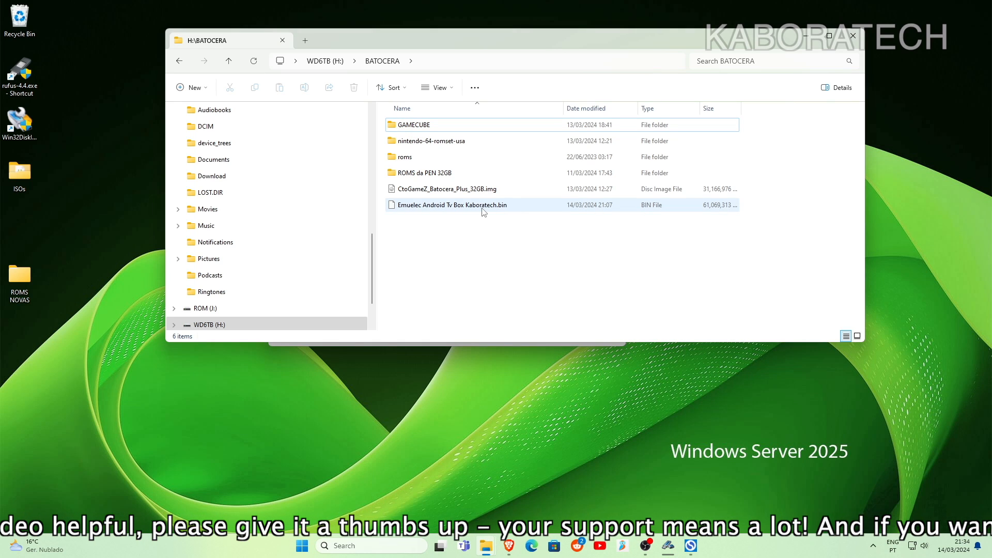
pyautogui.moveTo(453, 212)
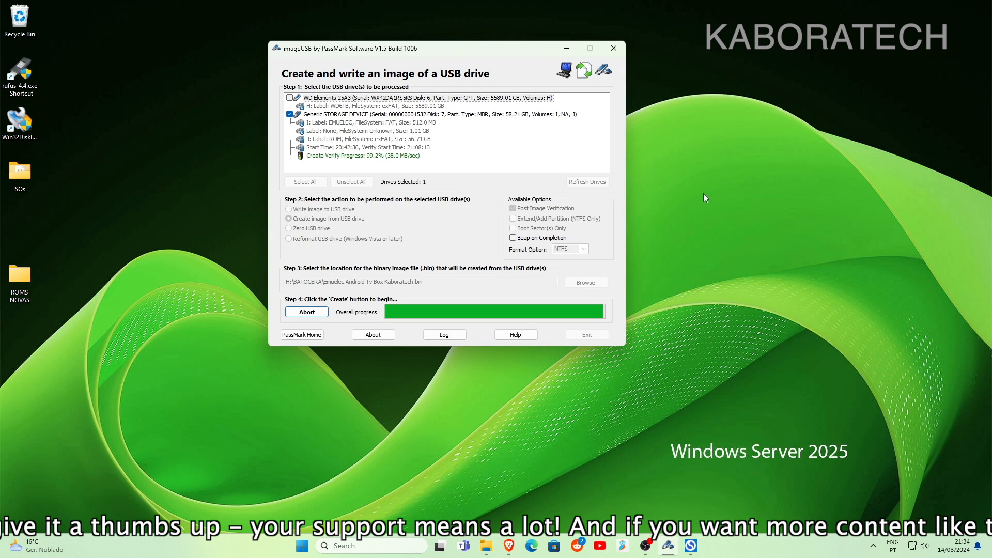
pyautogui.moveTo(618, 370)
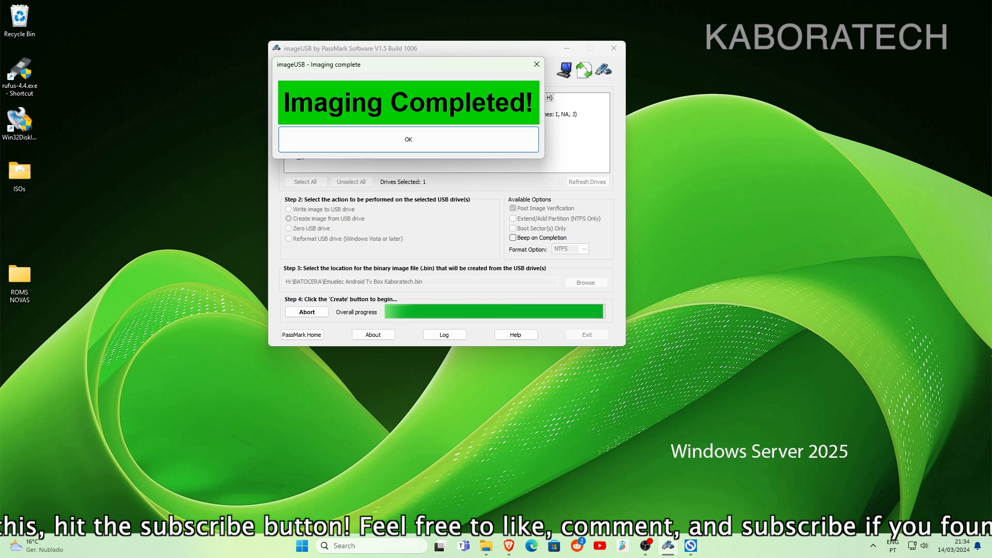
pyautogui.moveTo(863, 129)
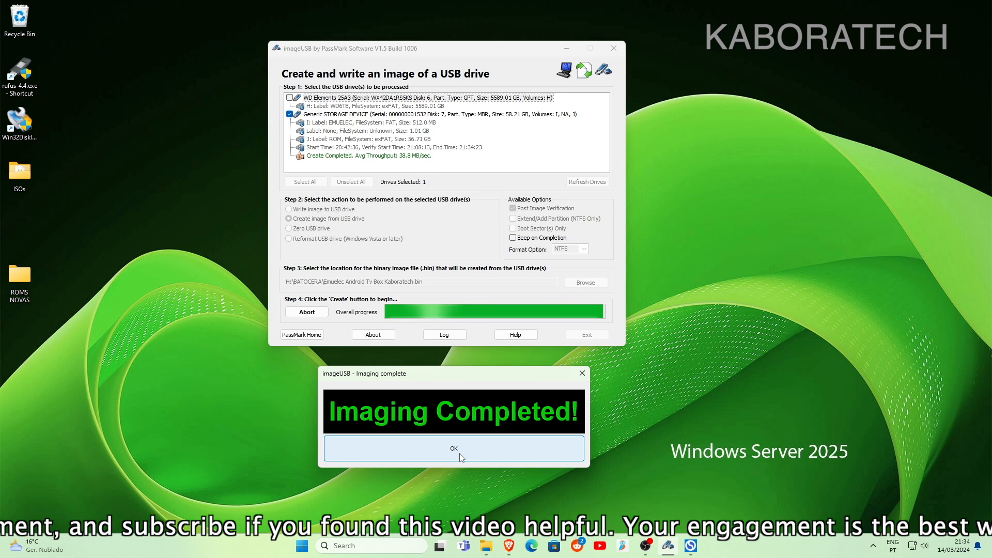
# - Dismiss the Imaging Completed dialog and open the Emuelec Android Tv Box Kaboratech.log file
pyautogui.click(454, 448)
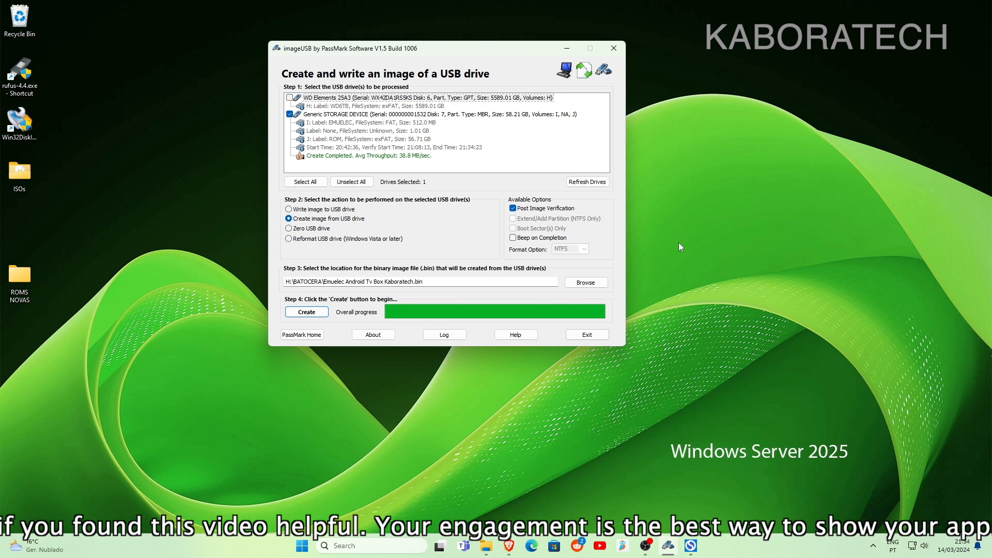
pyautogui.moveTo(237, 322)
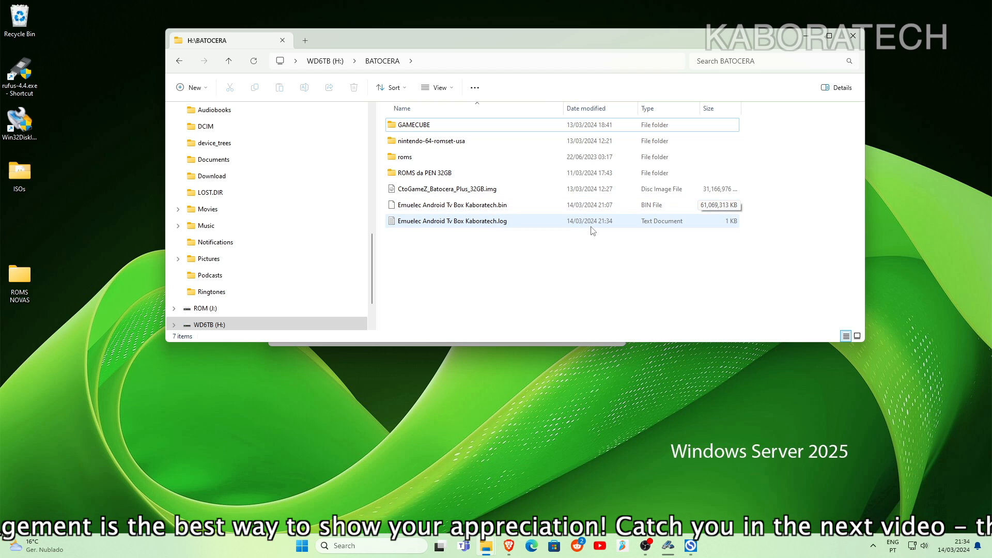
pyautogui.click(452, 221)
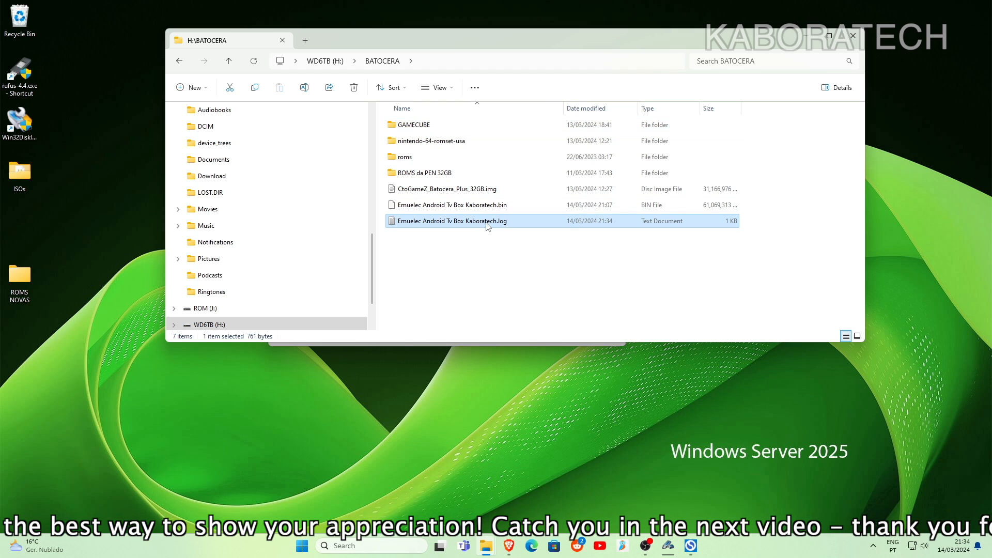
pyautogui.moveTo(515, 263)
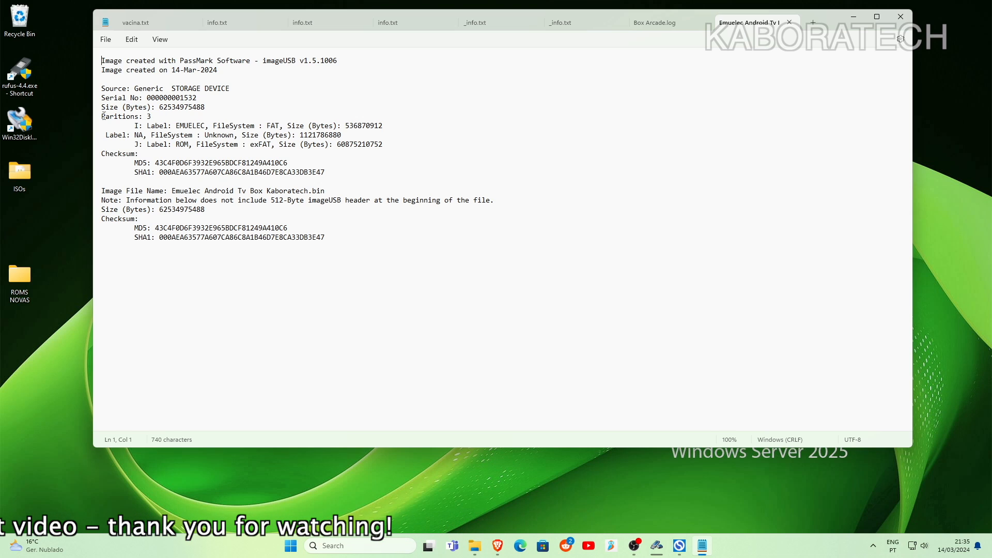
# - Highlight the Image File Name line in the log, then exit imageUSB
pyautogui.tripleClick(124, 116)
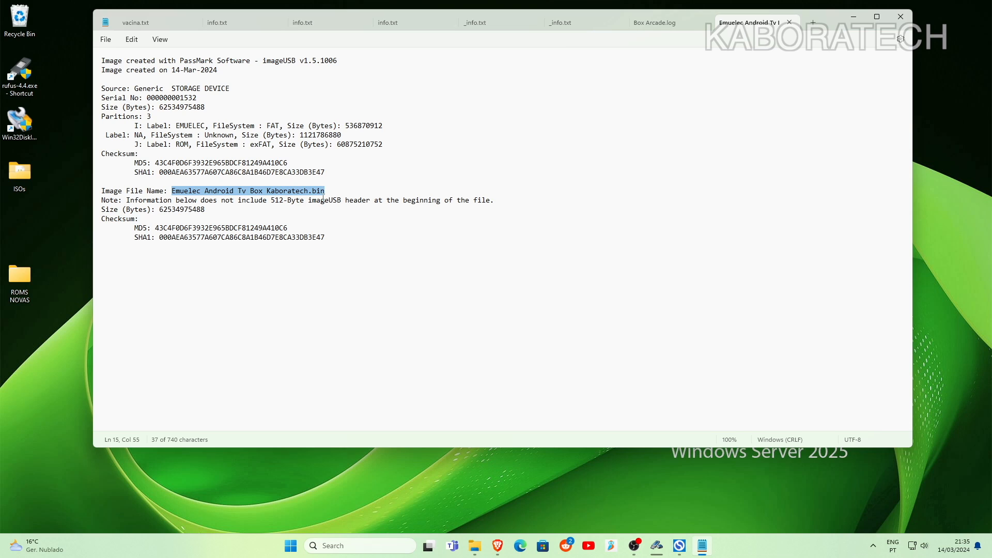
pyautogui.moveTo(802, 23)
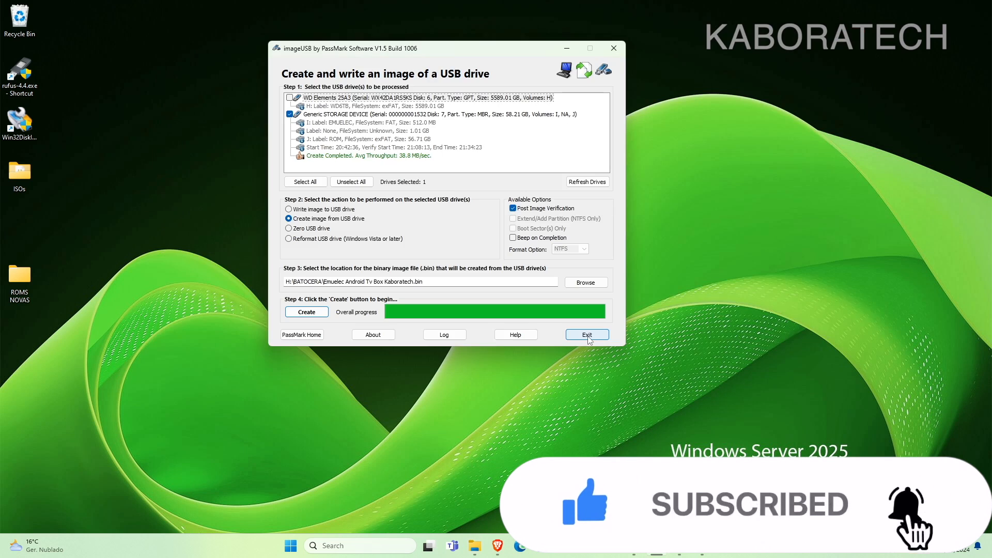
pyautogui.click(587, 334)
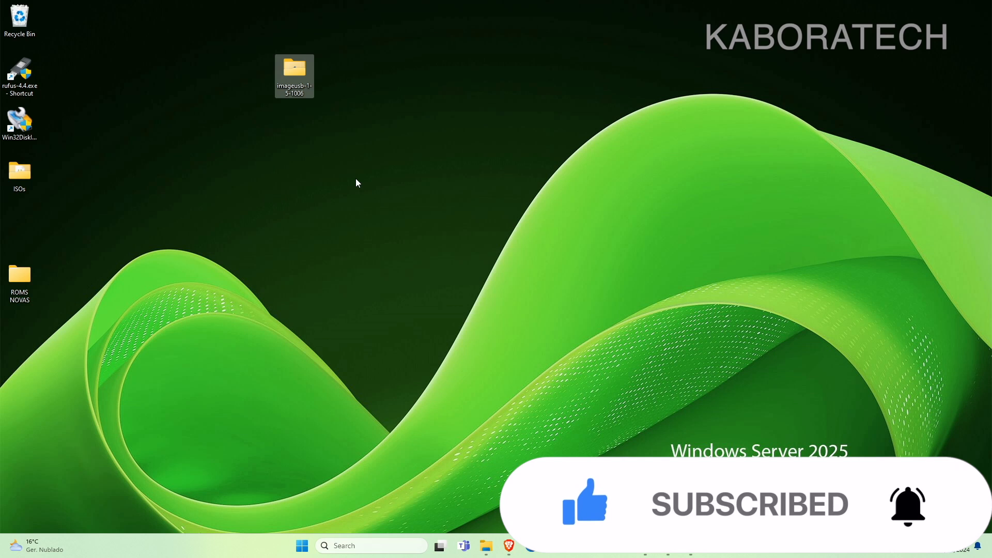